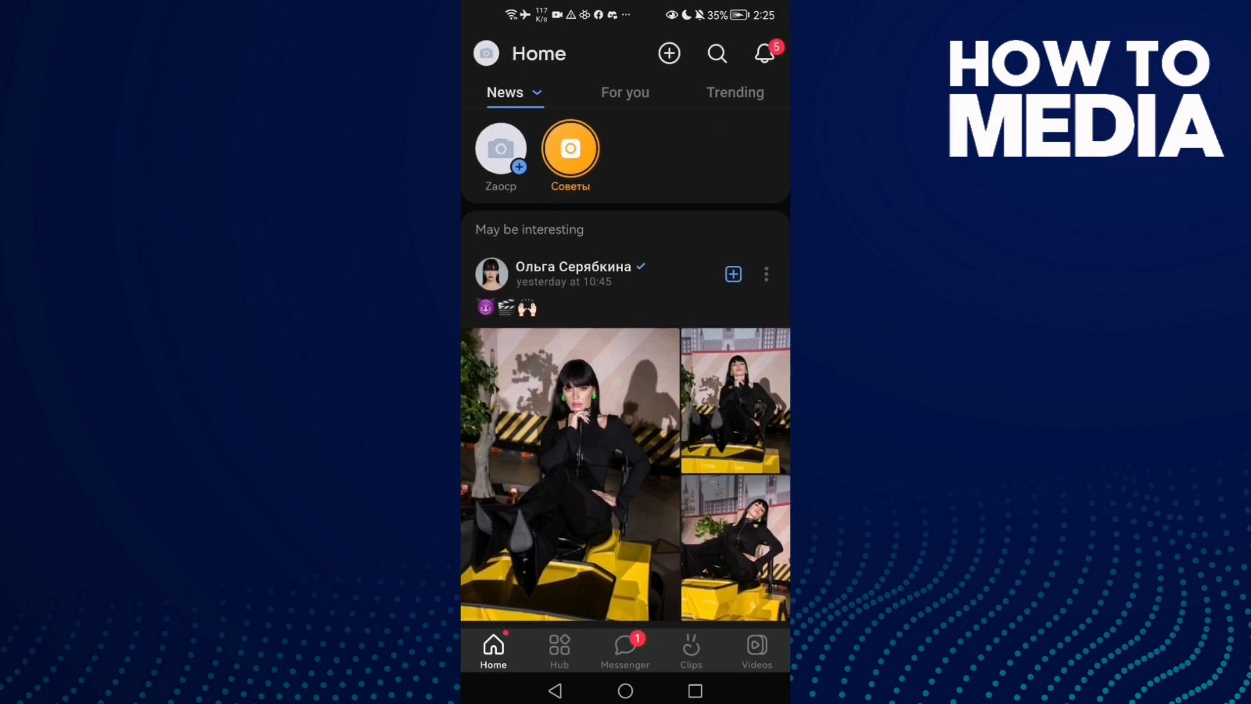
# Step: Open your own VK profile from Home and show its options menu
pyautogui.click(500, 149)
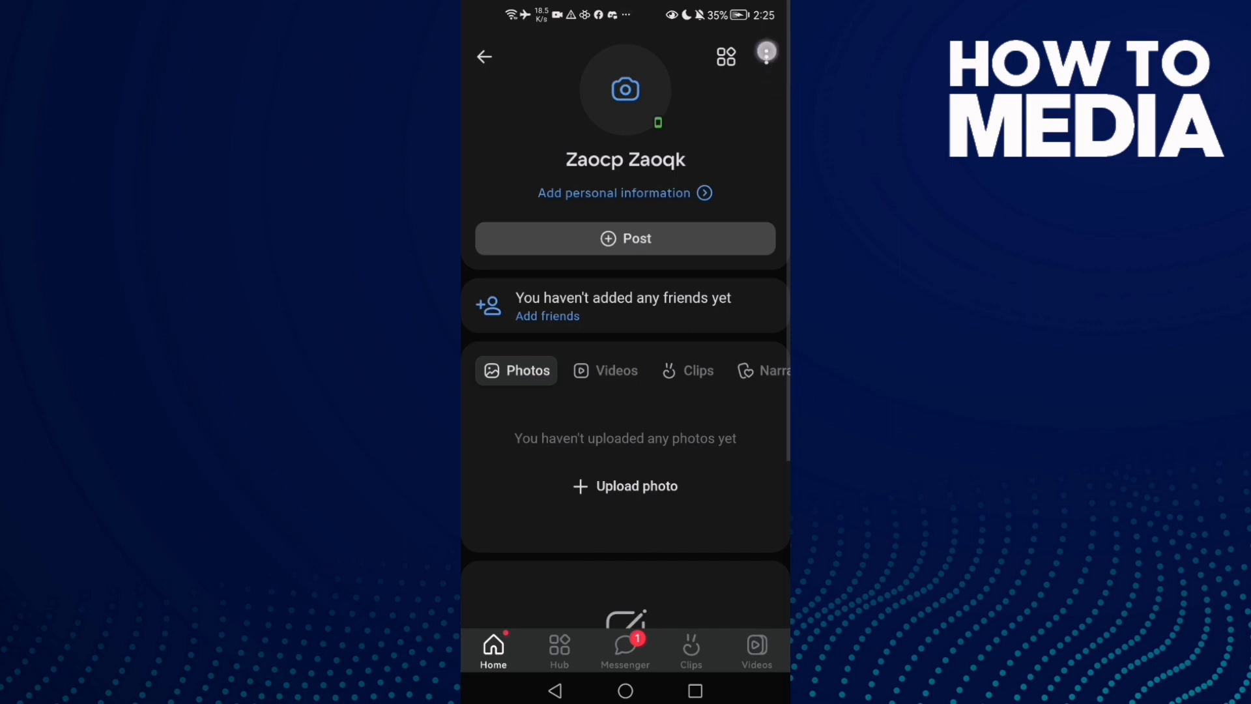
pyautogui.click(765, 57)
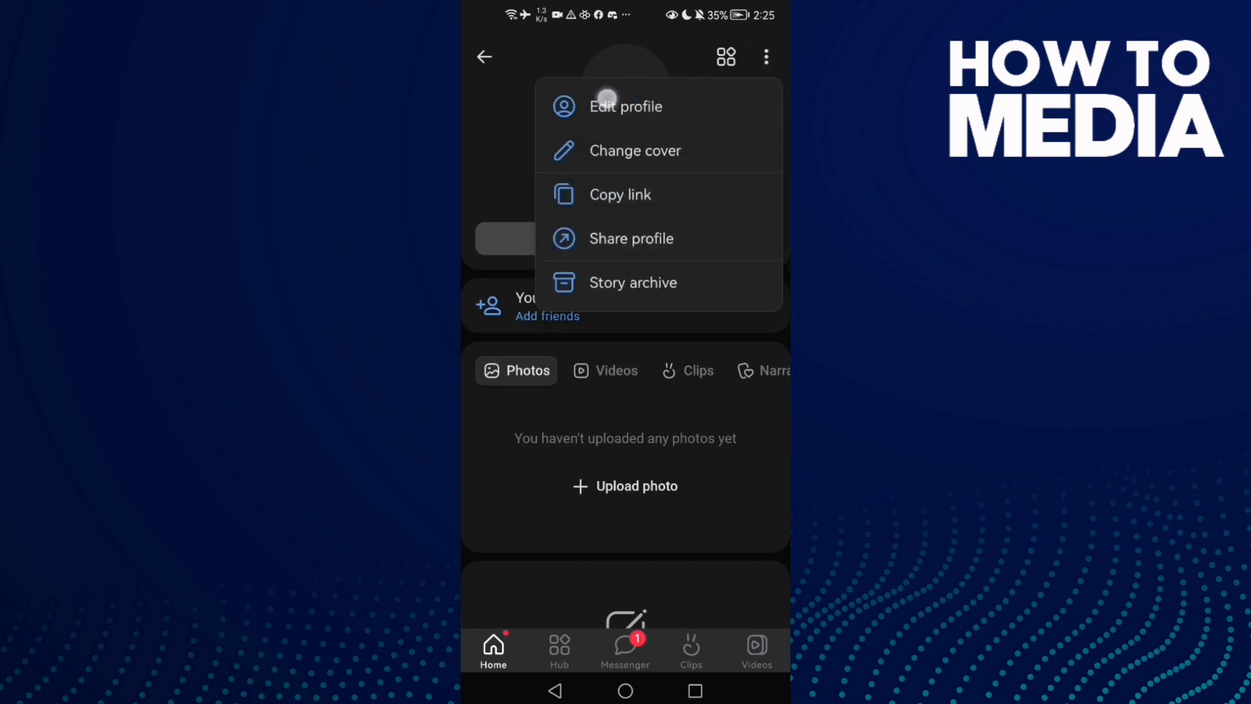
# Step: Edit the profile and set the contact info country to Morocco
pyautogui.click(626, 106)
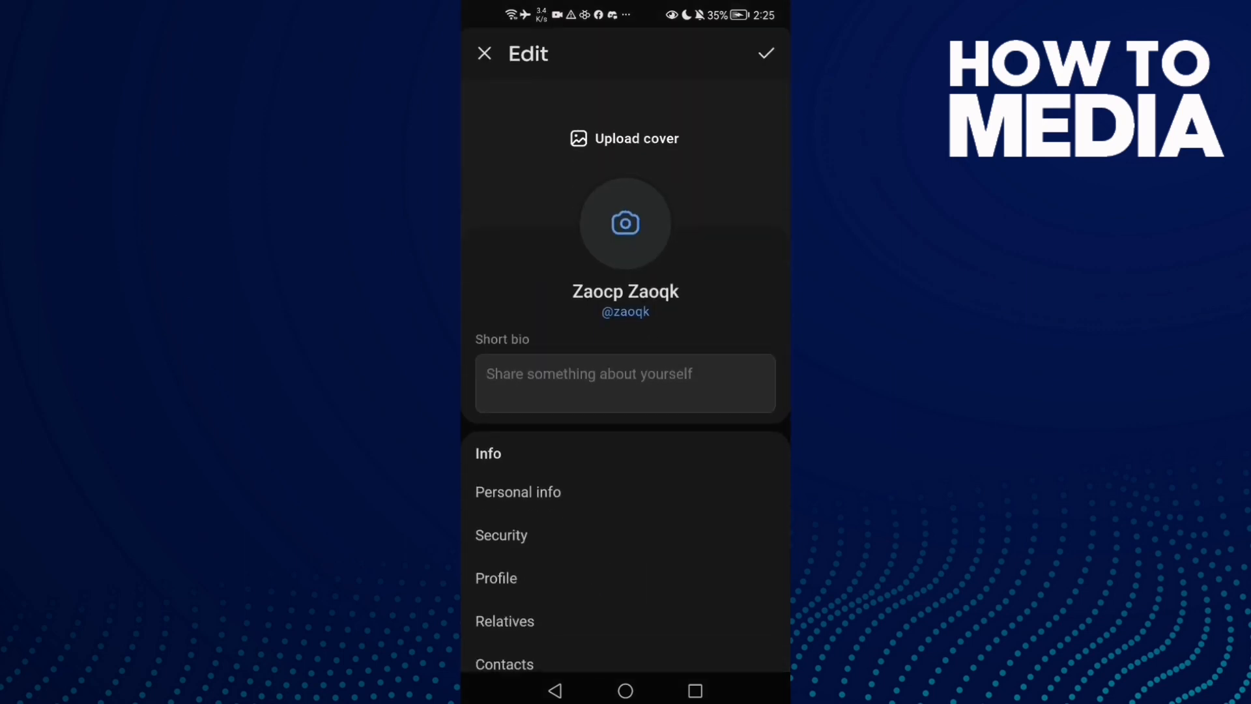
pyautogui.scroll(-3)
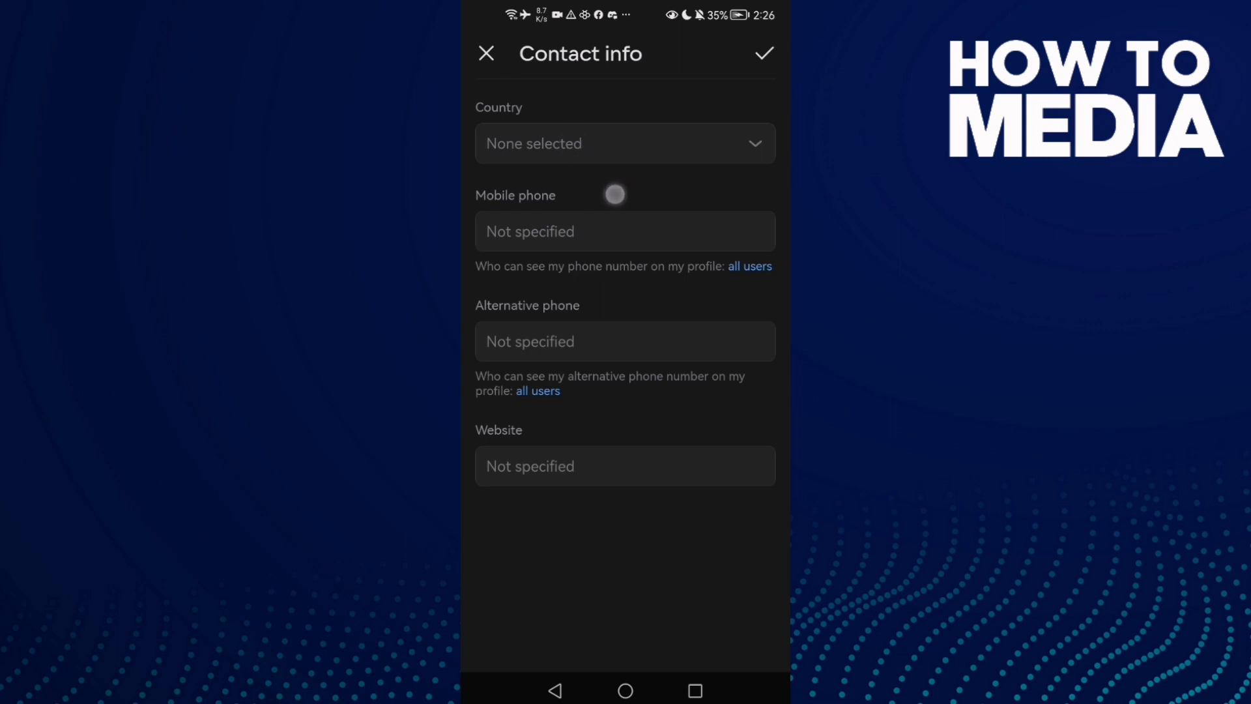
pyautogui.click(625, 144)
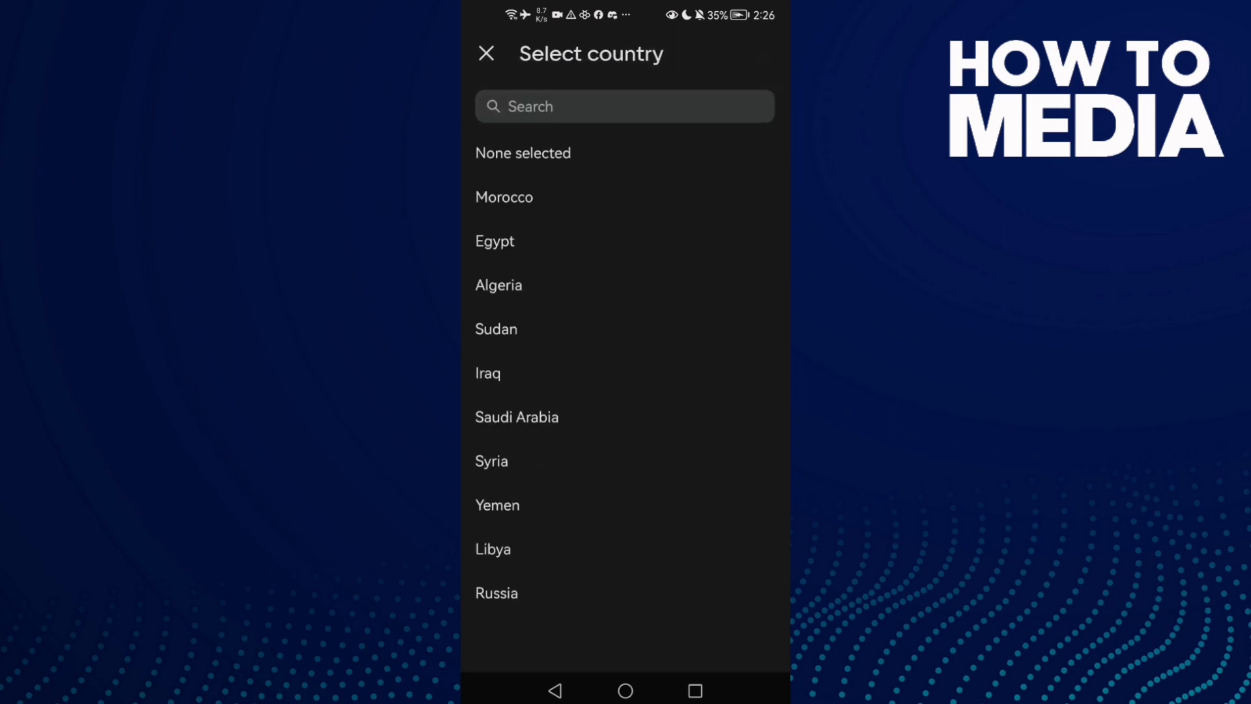
pyautogui.click(504, 197)
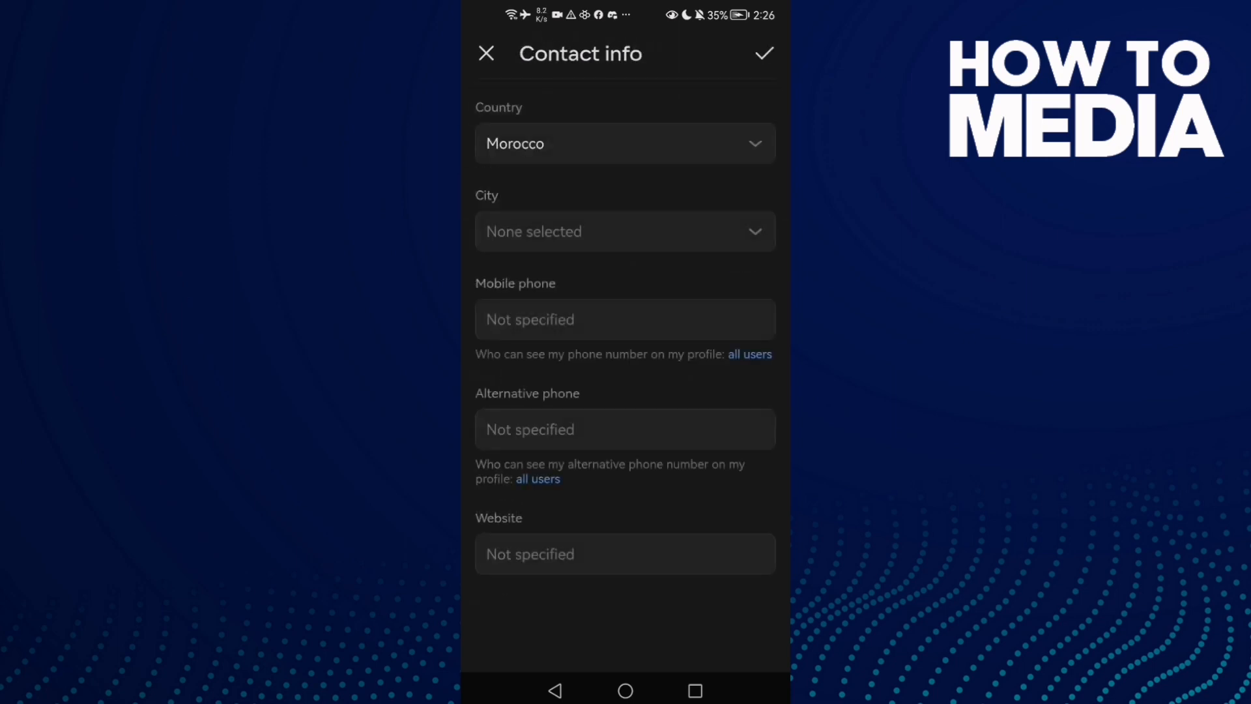